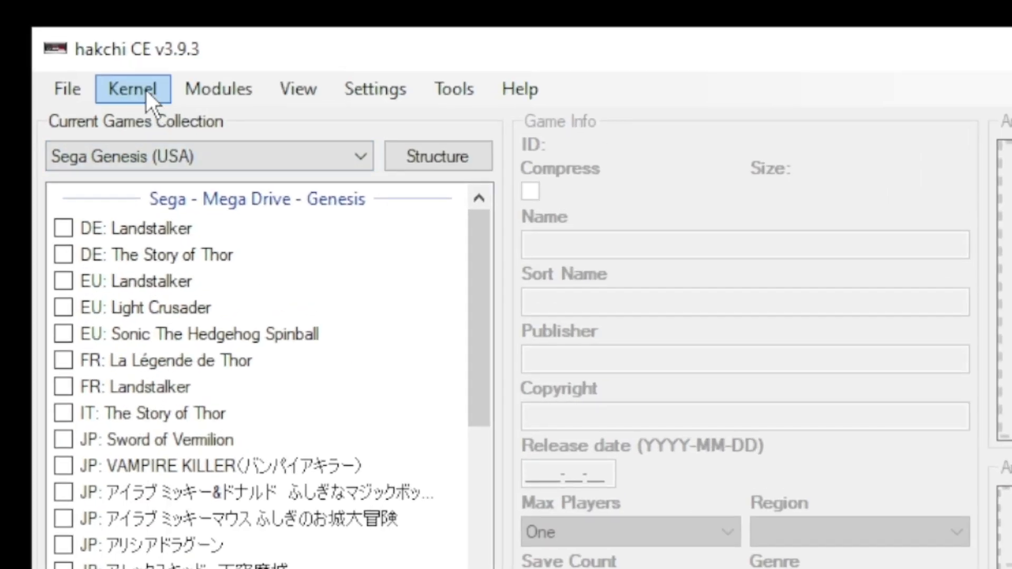
# Step: Install or repair the custom kernel from the Kernel menu
pyautogui.click(133, 89)
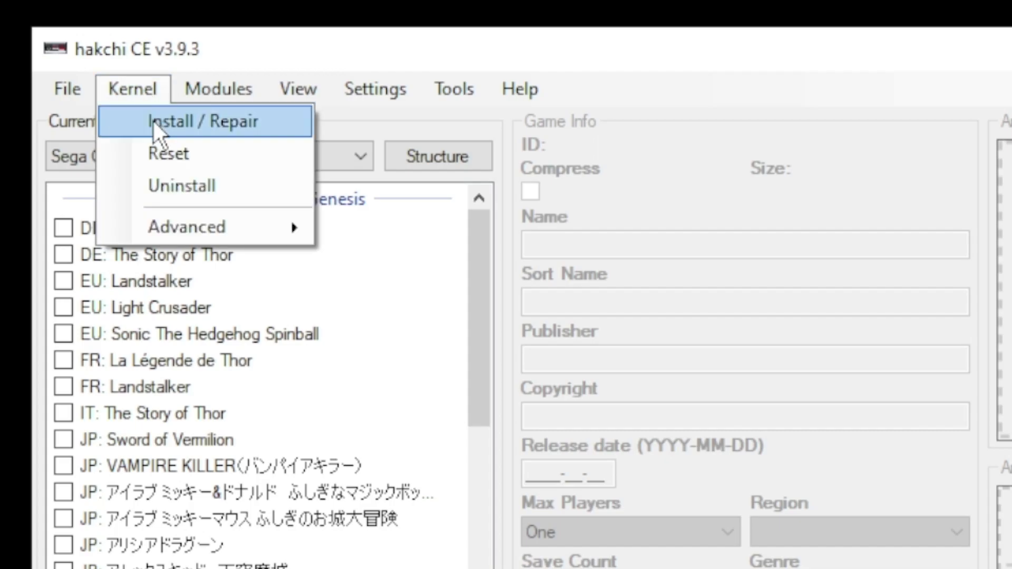
pyautogui.click(193, 121)
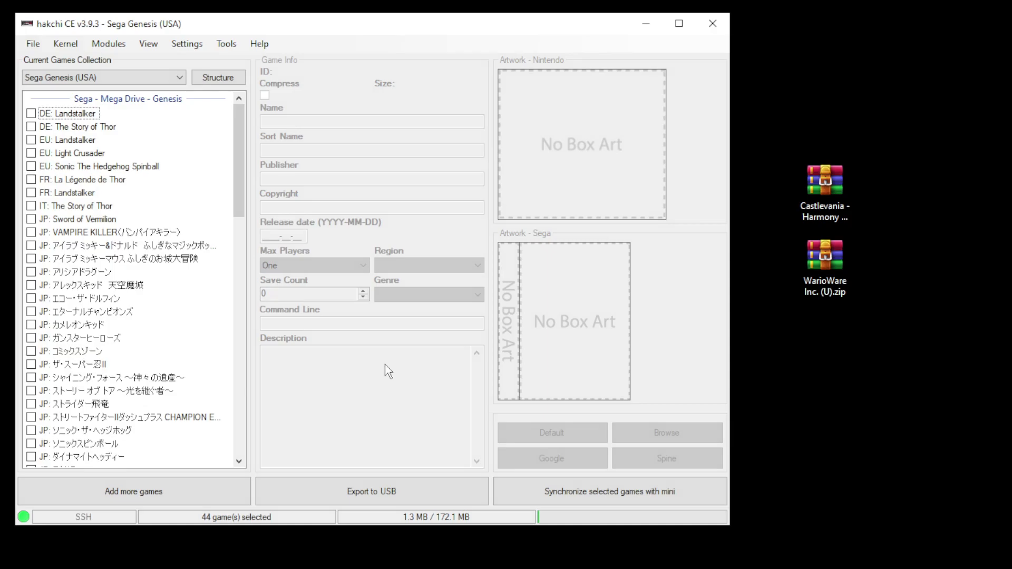
# Step: Open KMFD's Mod Hub from the Modules menu
pyautogui.click(109, 44)
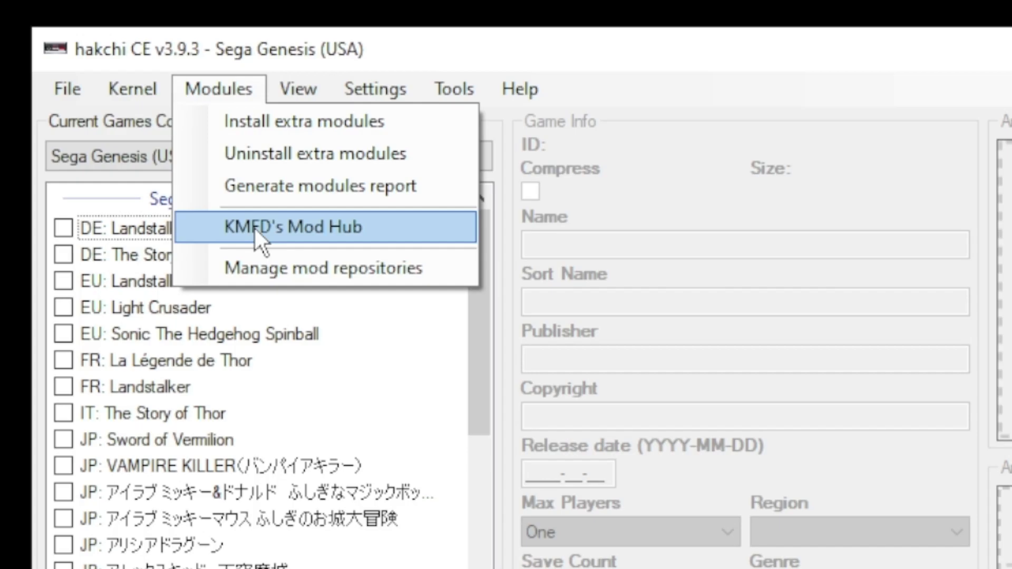
pyautogui.click(292, 228)
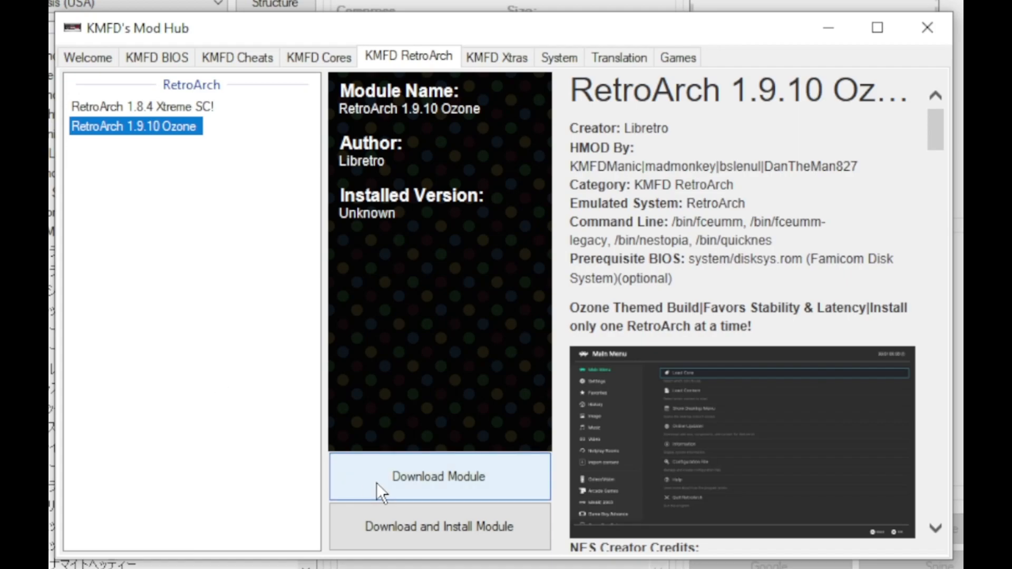
pyautogui.moveTo(301, 84)
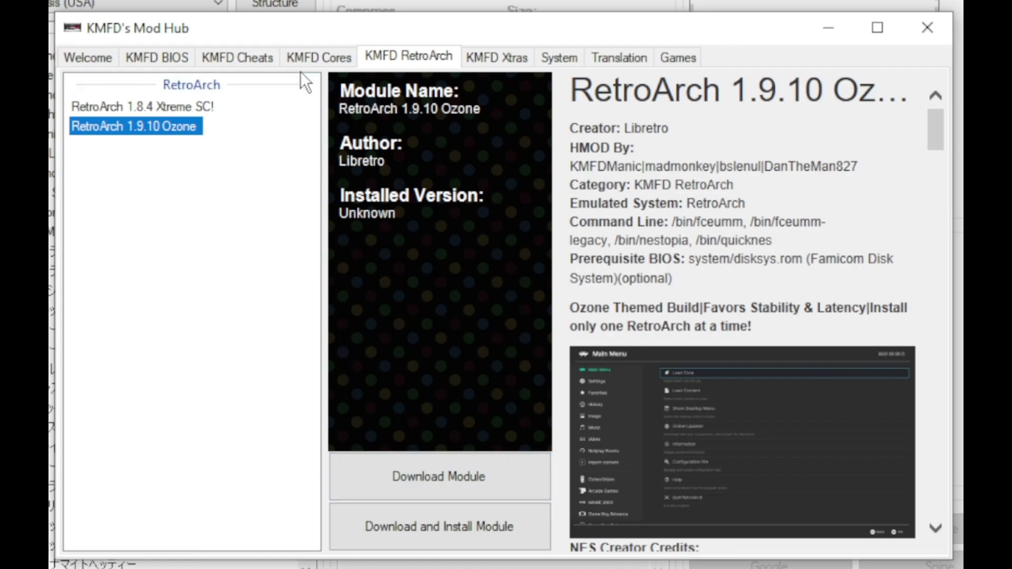
# Step: Browse the Cores tab to Nintendo GBA, compare mGBA, and select gpSP
pyautogui.click(319, 57)
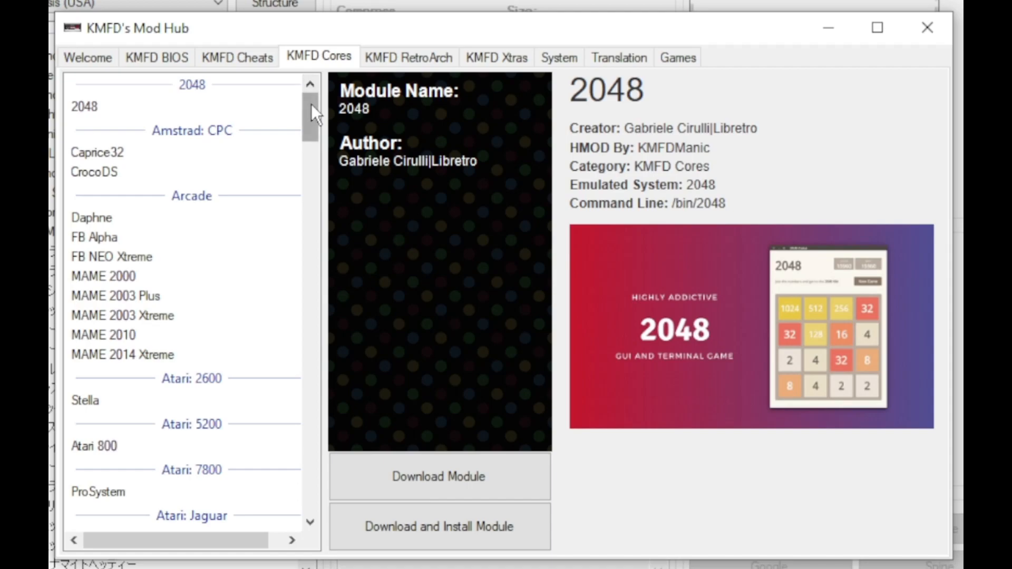
pyautogui.scroll(-3)
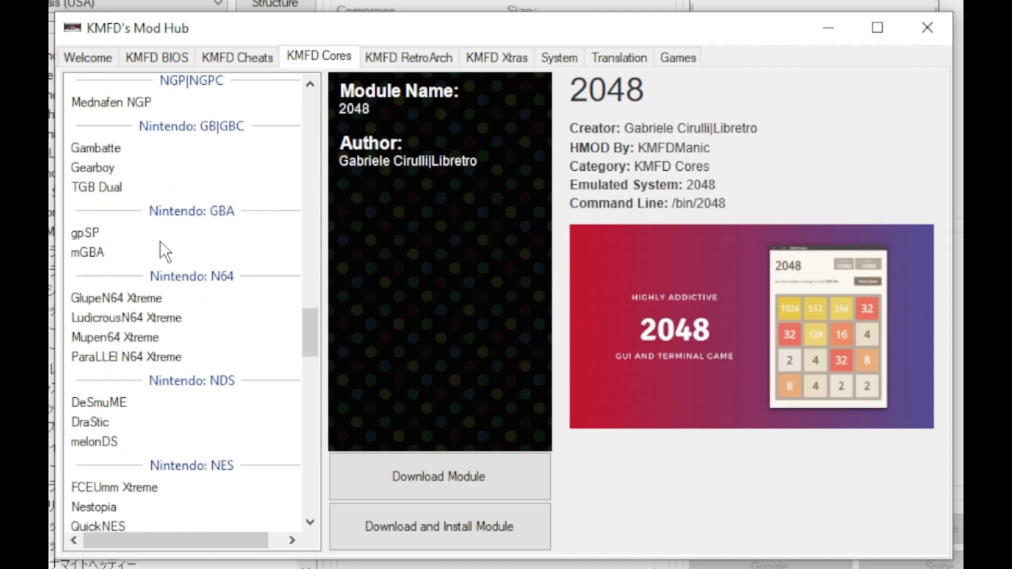
pyautogui.click(85, 232)
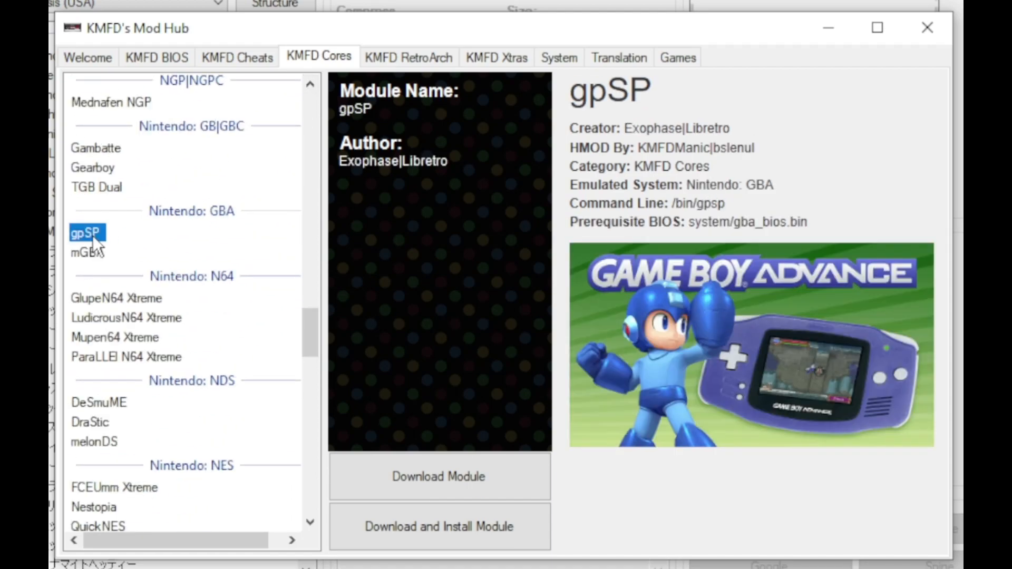
pyautogui.click(81, 252)
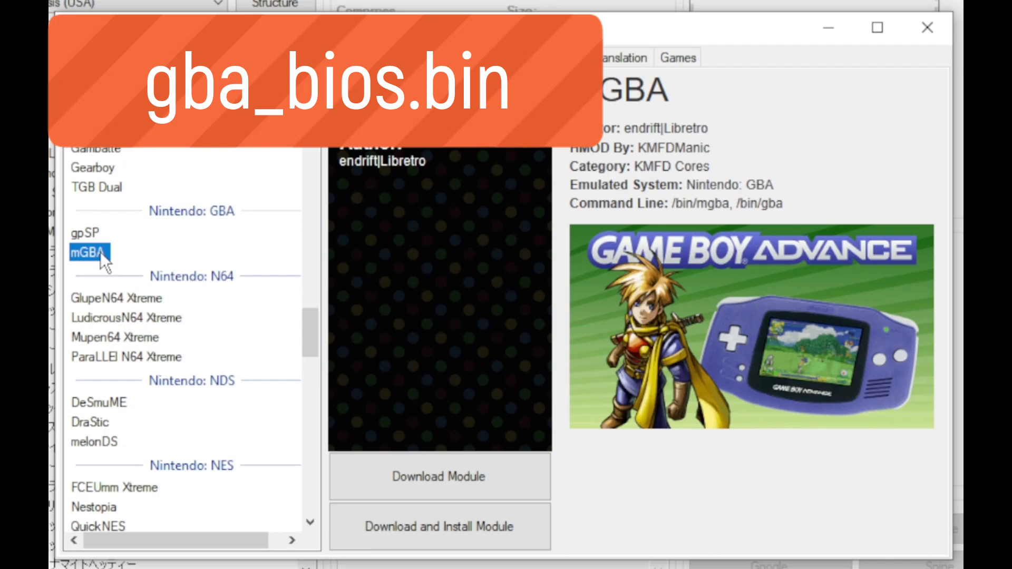
pyautogui.click(86, 233)
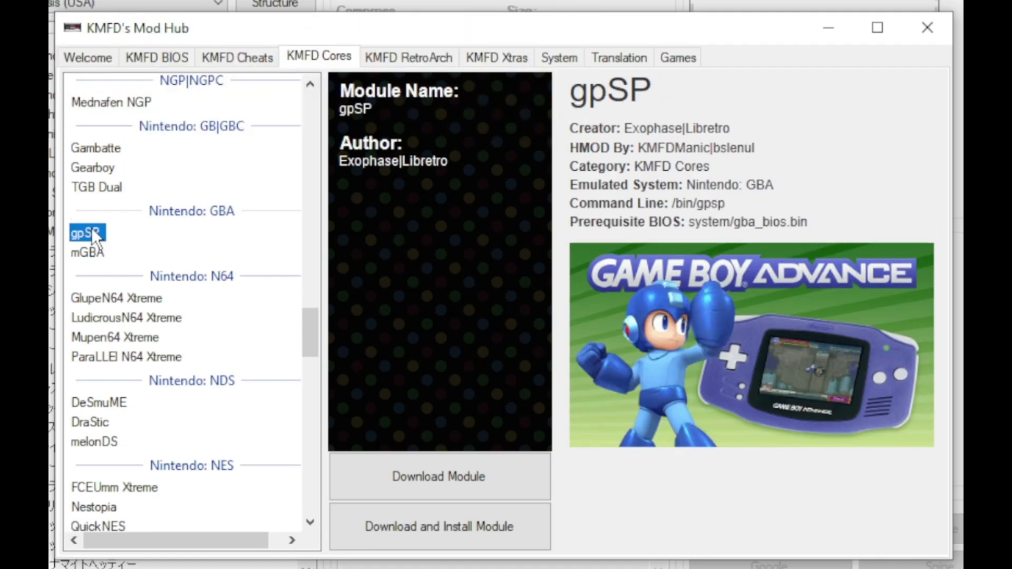
pyautogui.moveTo(380, 496)
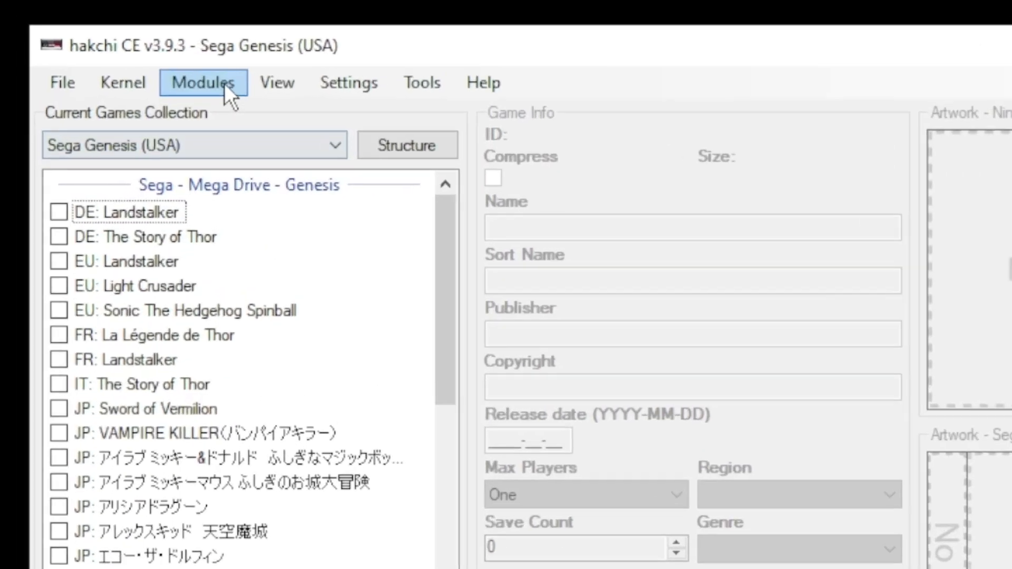
# Step: Install the gpSP and RetroArch 1.9.10 Ozone extra modules and dismiss the Done message
pyautogui.click(203, 82)
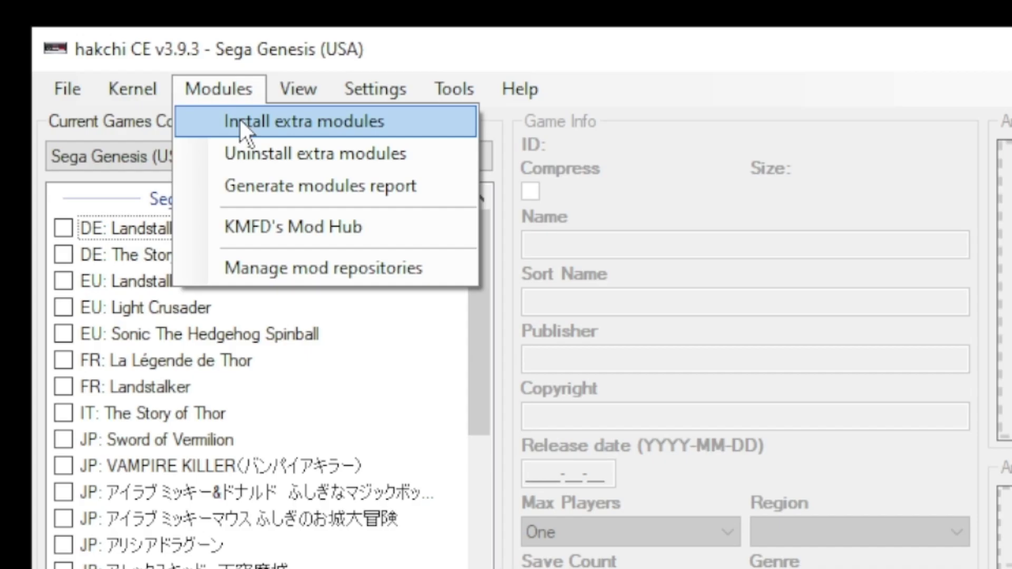
pyautogui.click(324, 121)
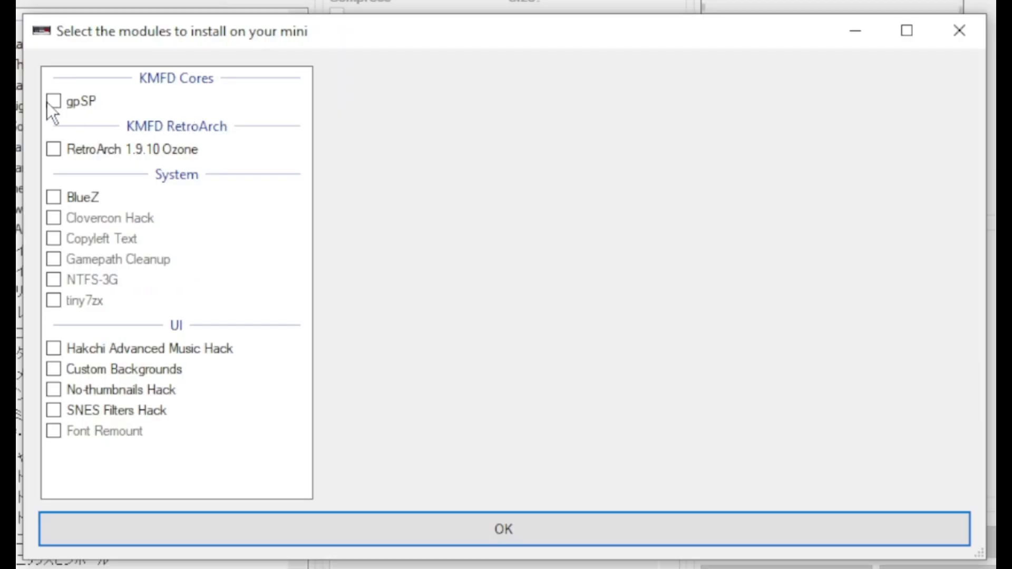
pyautogui.click(52, 149)
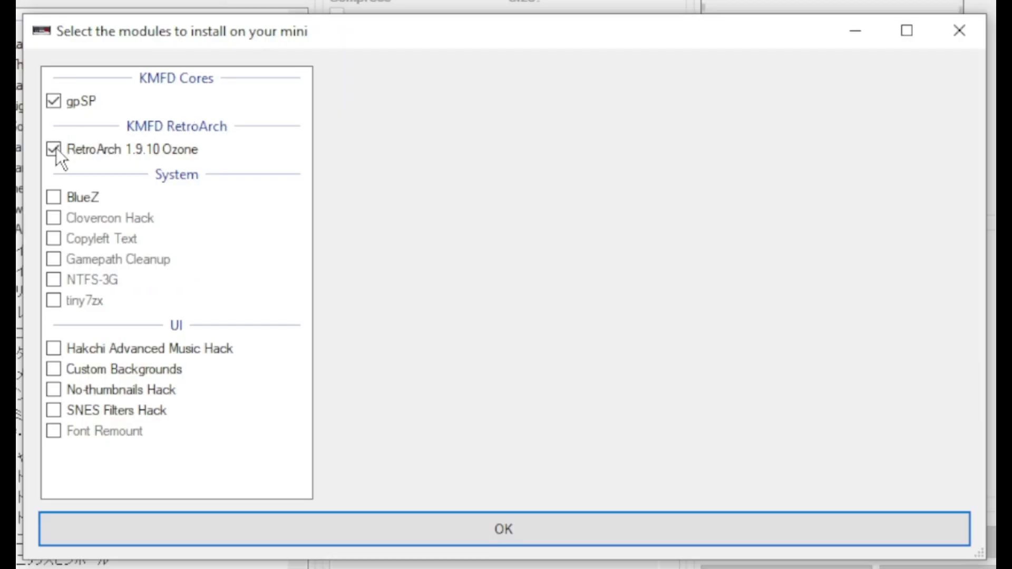
pyautogui.moveTo(398, 532)
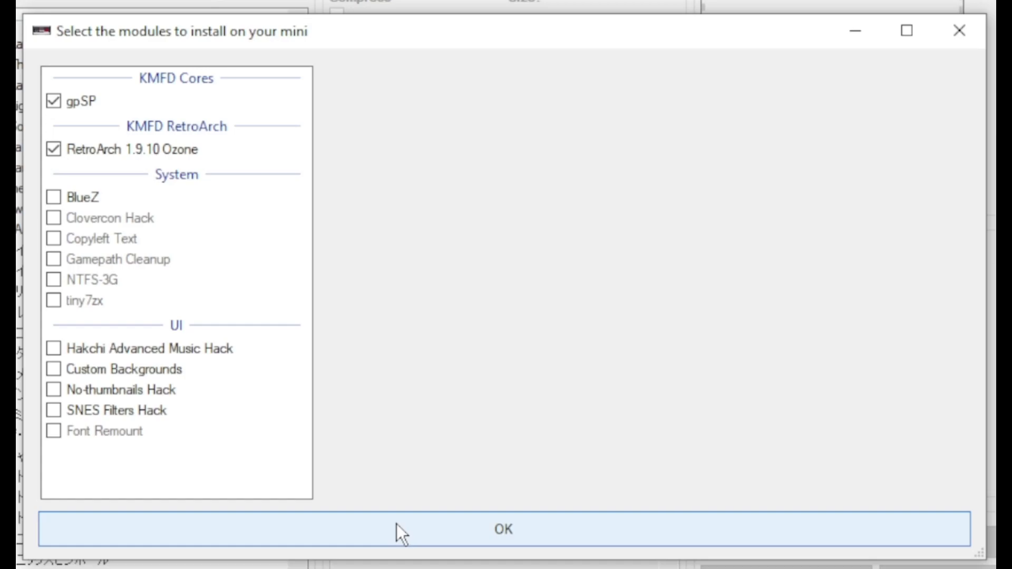
pyautogui.click(503, 531)
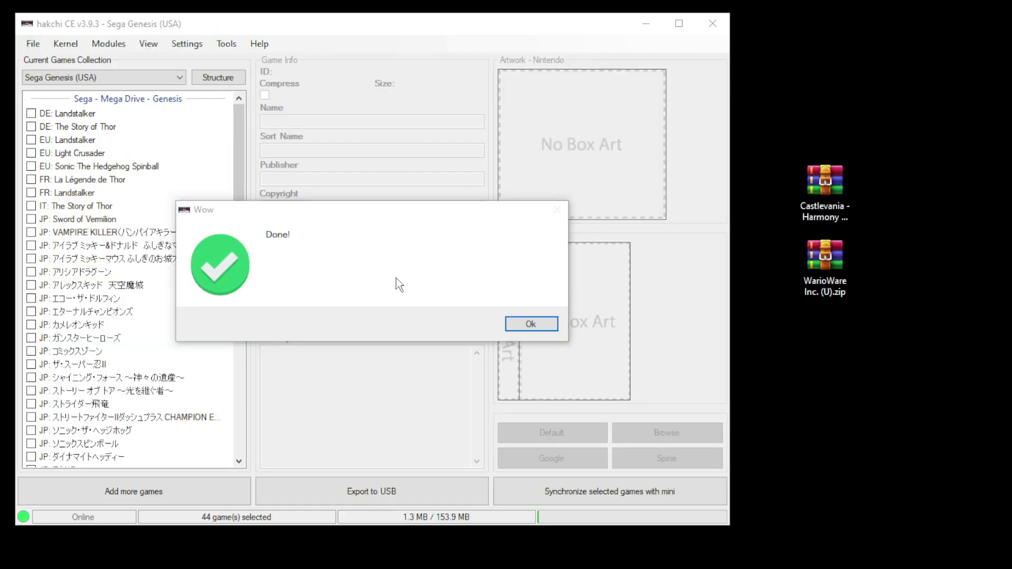
pyautogui.click(531, 324)
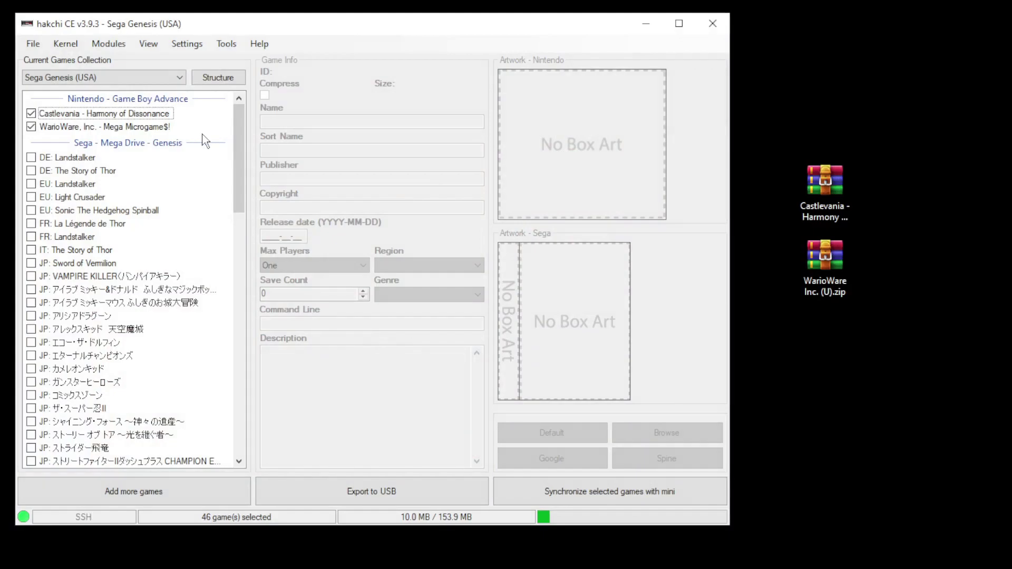
# Step: Set gpSP as the emulation core for both selected Game Boy Advance games
pyautogui.click(95, 113)
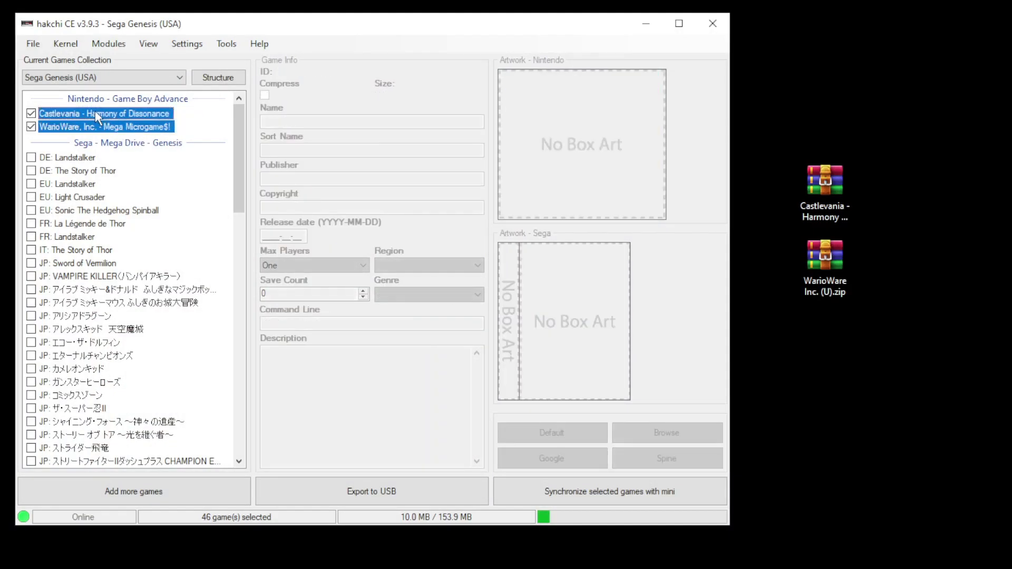
pyautogui.rightClick(97, 113)
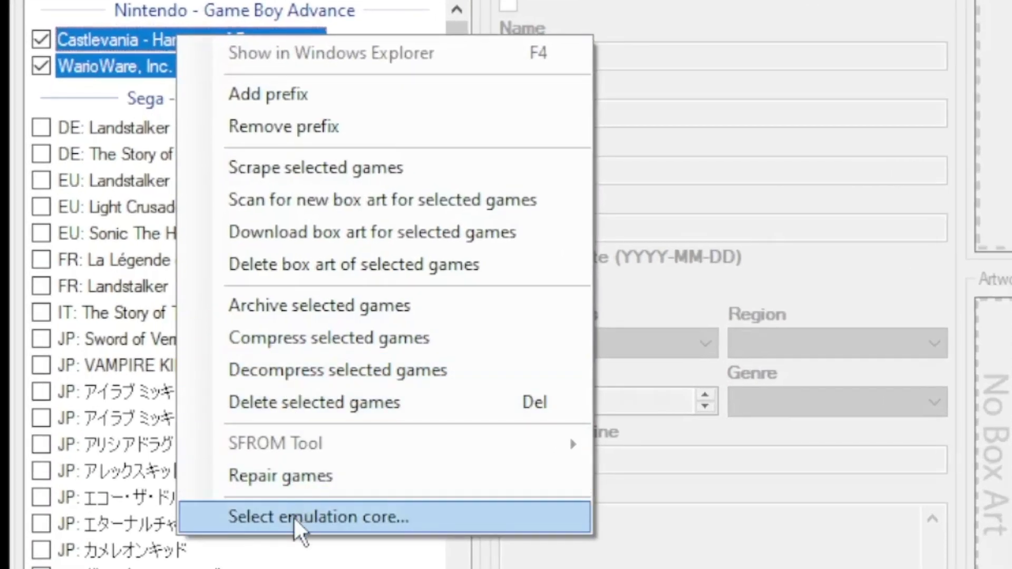
pyautogui.click(316, 517)
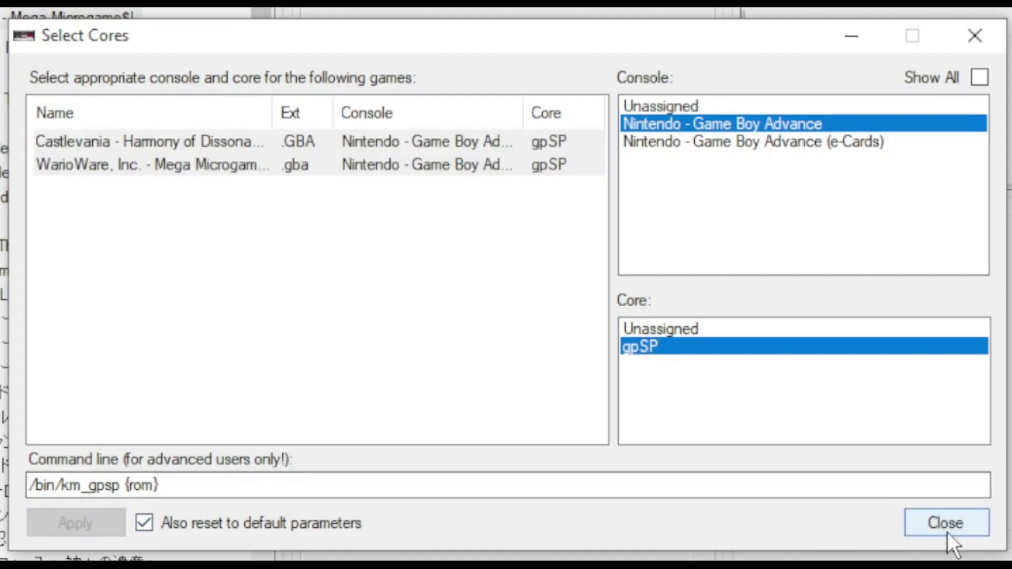
pyautogui.click(945, 523)
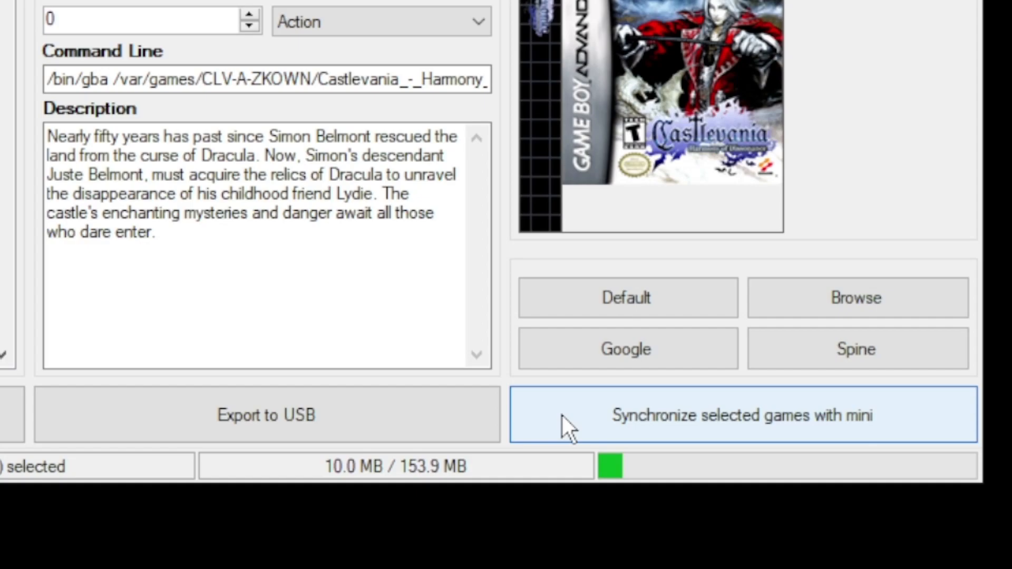
pyautogui.moveTo(417, 422)
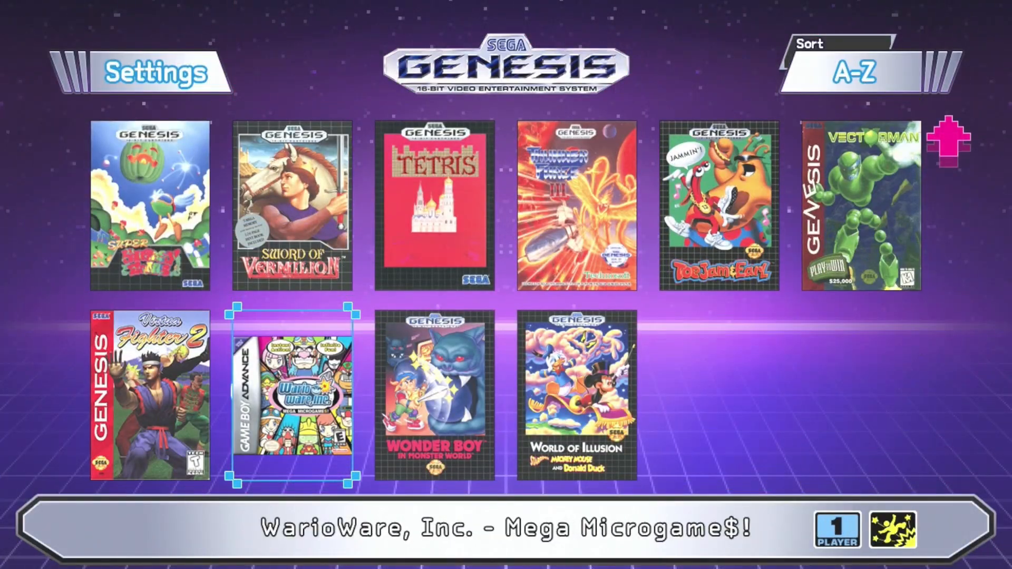
# Step: Browse the mini's library to Castlevania - Harmony of Dissonance and choose Game Start
pyautogui.click(292, 400)
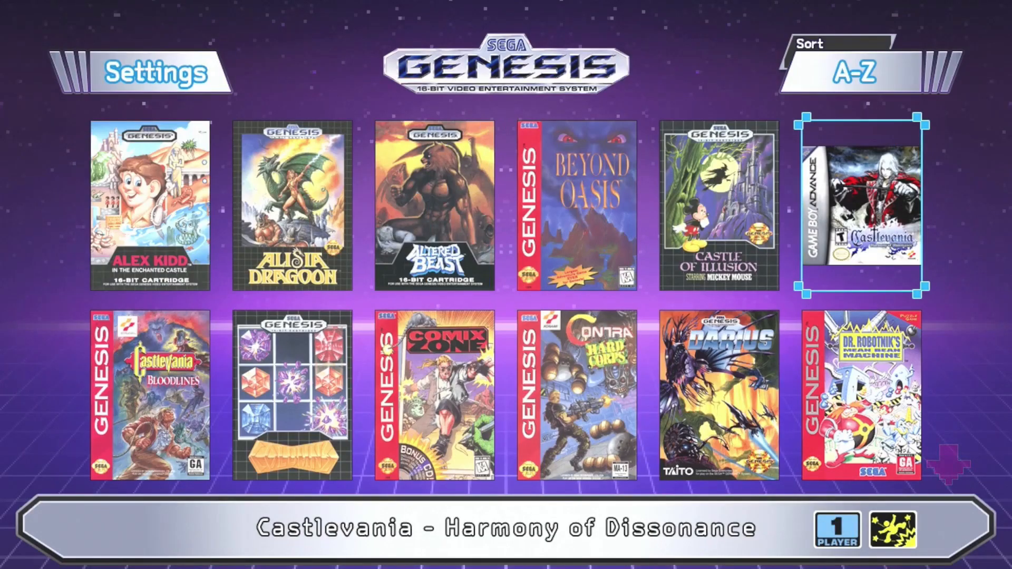
pyautogui.click(859, 203)
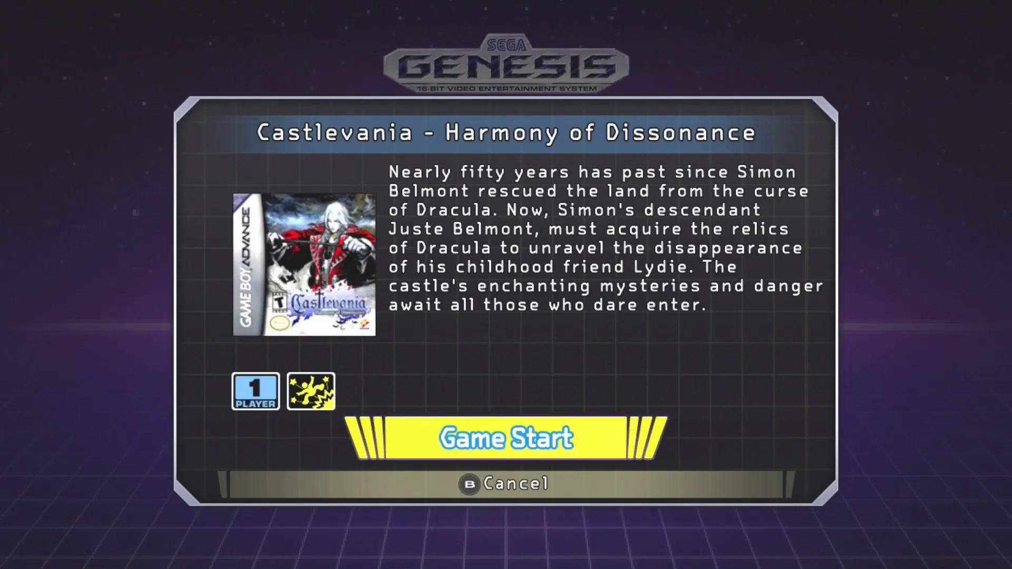
pyautogui.click(504, 438)
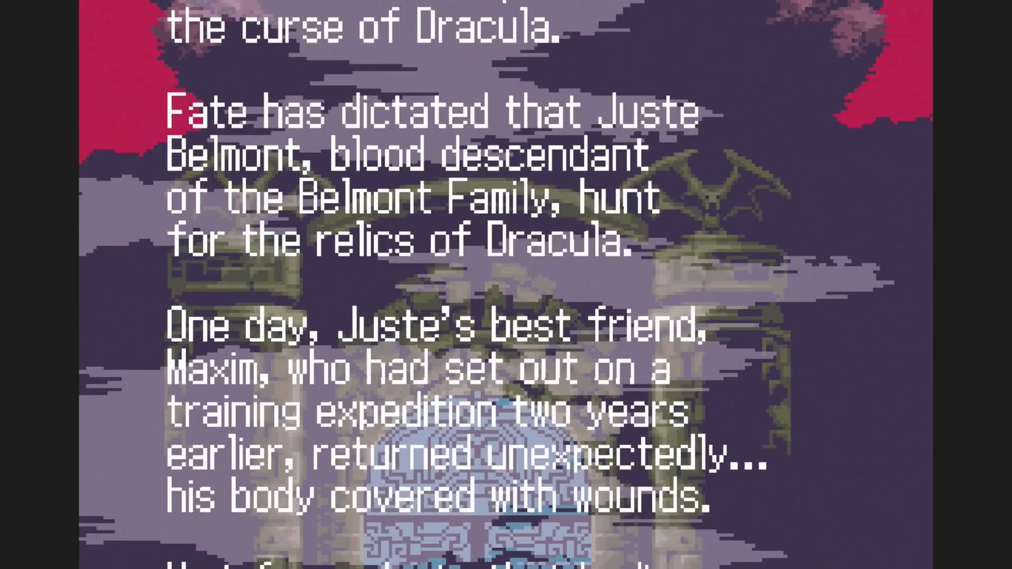
pyautogui.scroll(-3)
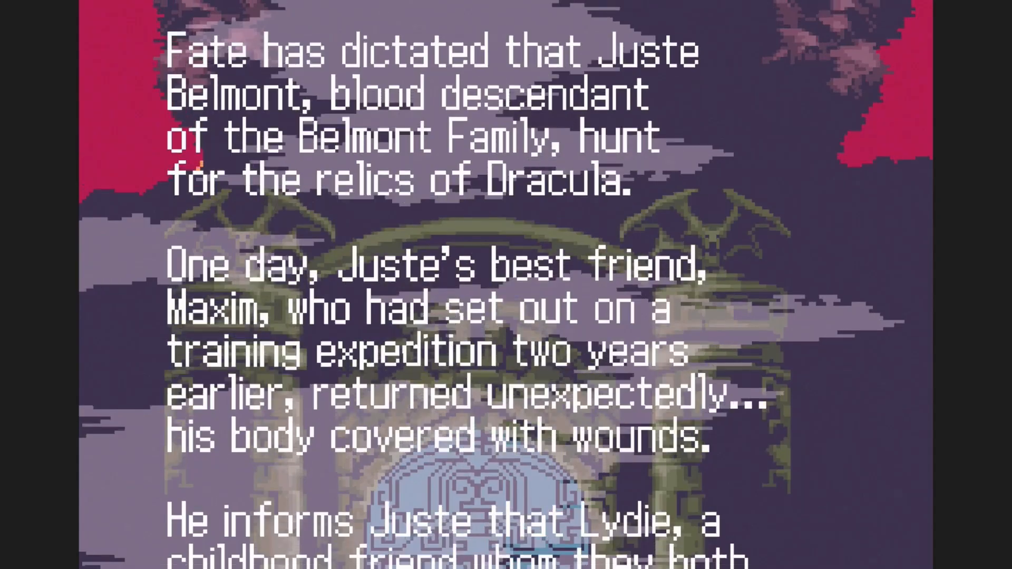